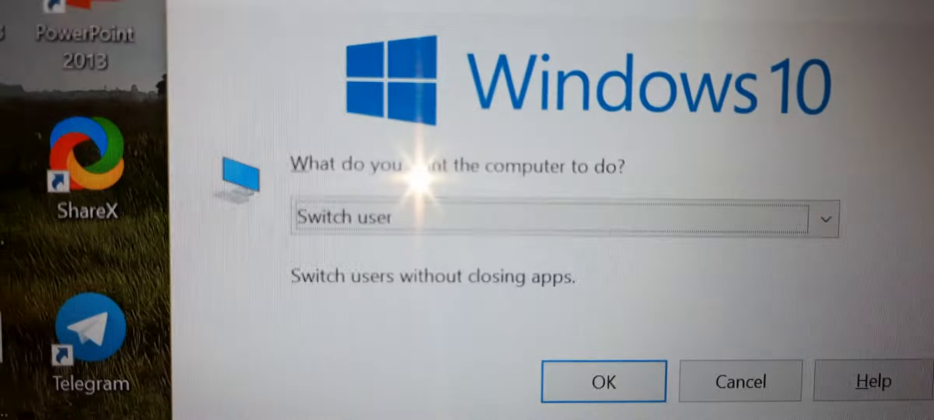
Bring up the Shut Down Windows dialog with Switch user offered, via Alt+F4 on the desktop
left_click(560, 219)
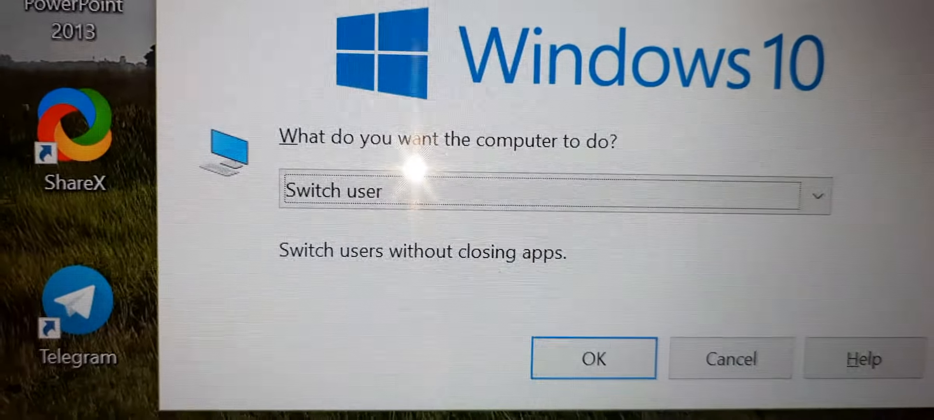
left_click(593, 358)
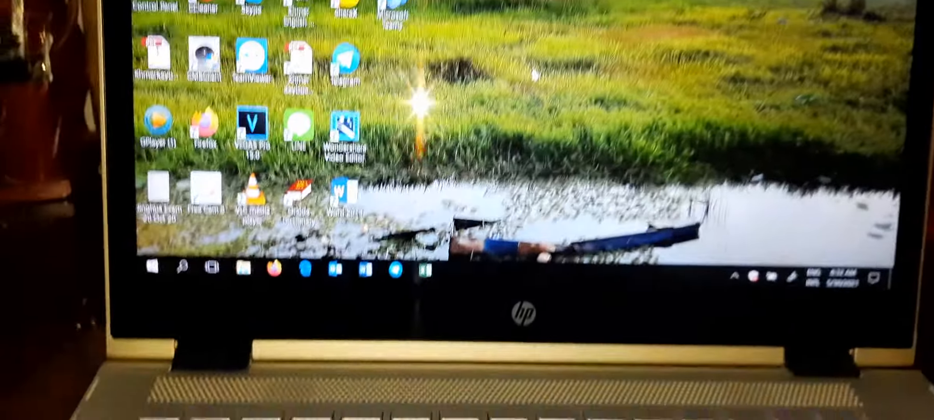
Dismiss the shut-down dialog and return to the desktop
left_click(211, 269)
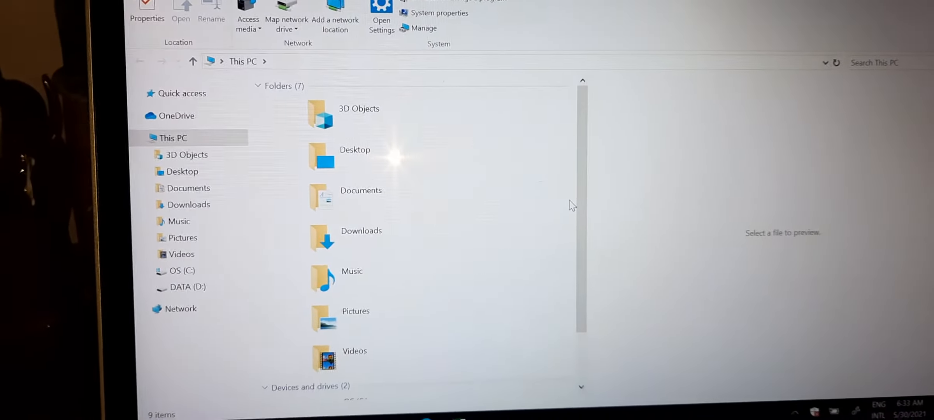